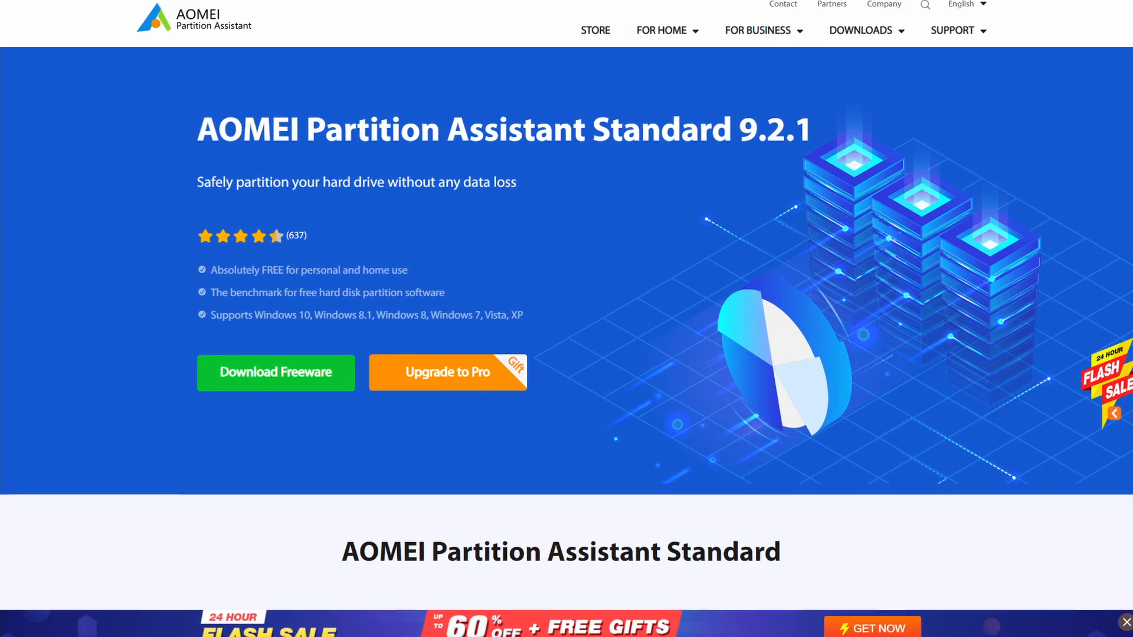
# Step: Scroll the AOMEI Partition Assistant Standard download page before leaving the desktop showing
pyautogui.scroll(-3)
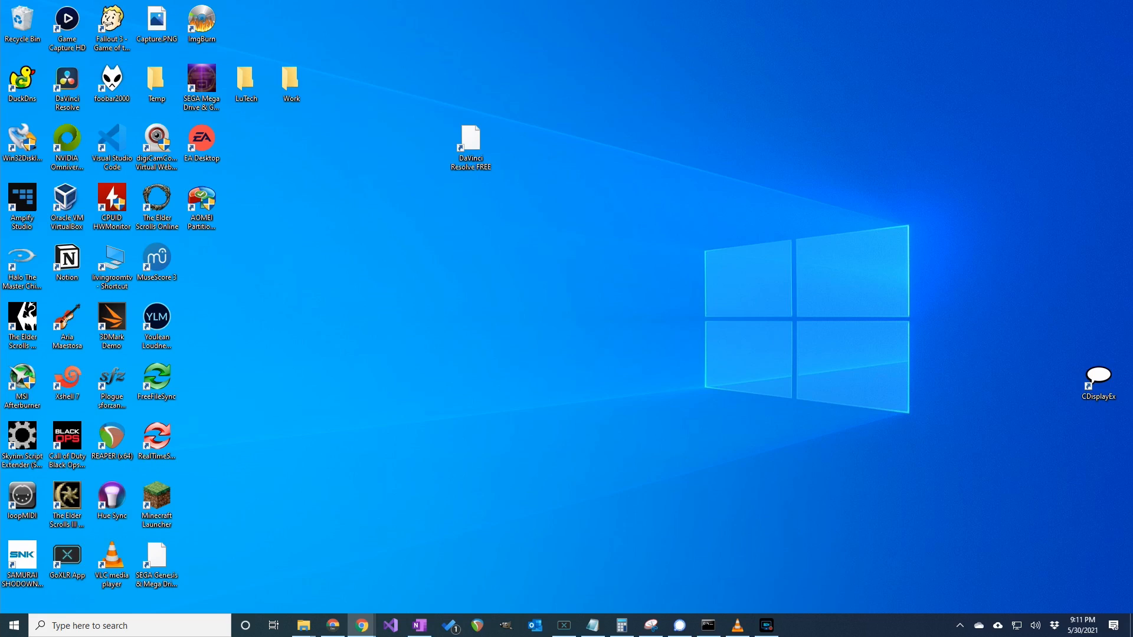
# Step: Launch 'Create and format hard disk partitions' from Start search, maximized, with the Action menu shown
pyautogui.click(130, 625)
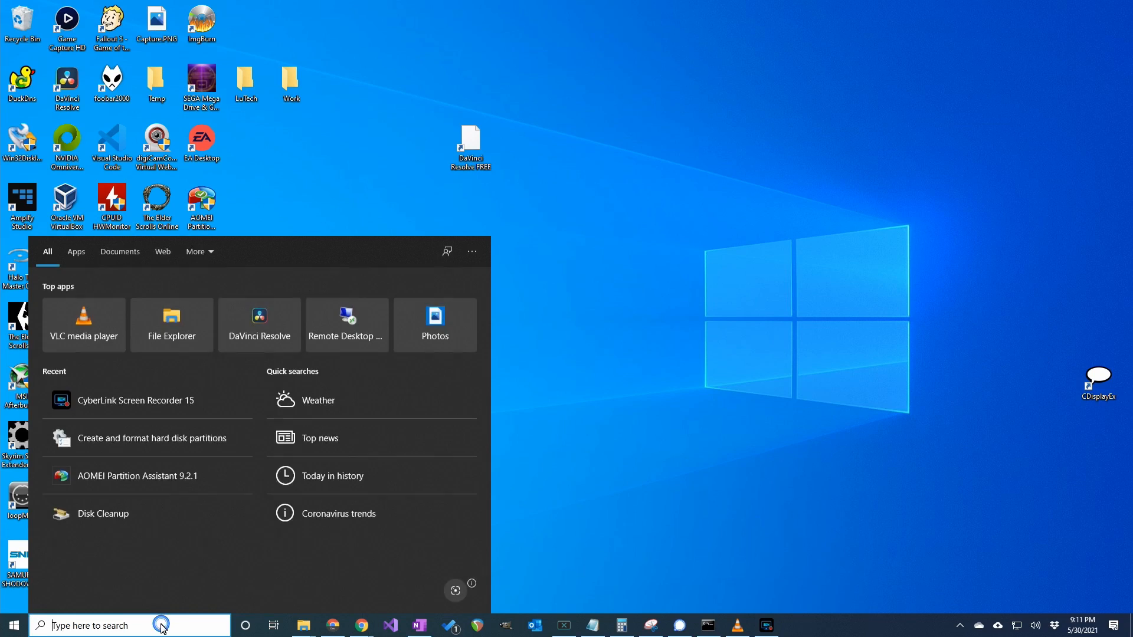
pyautogui.write('disk')
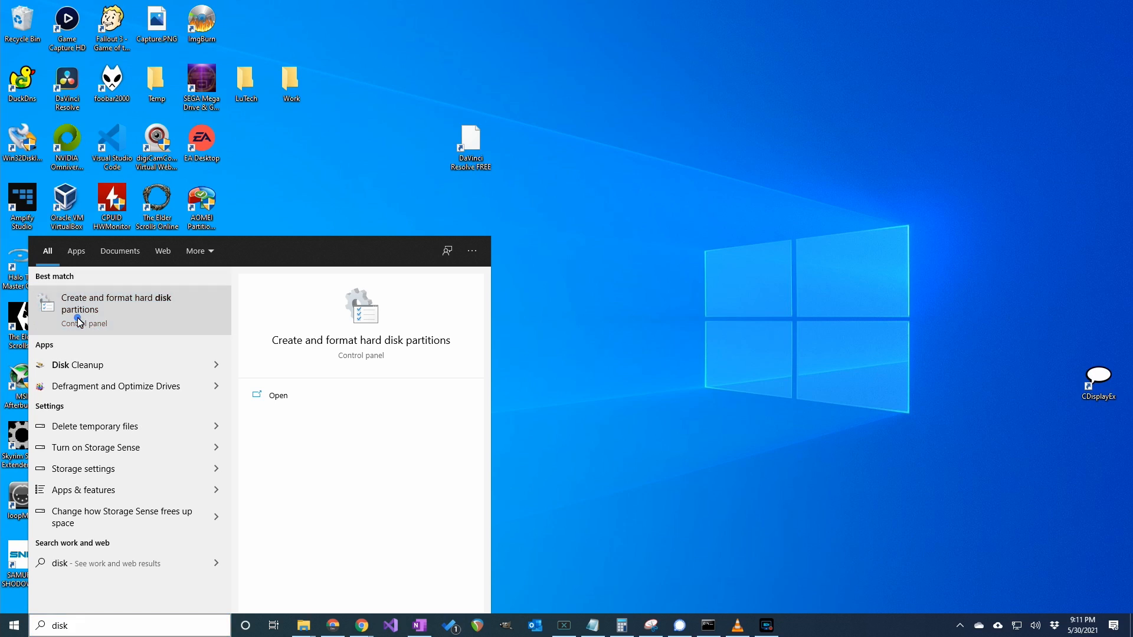
pyautogui.click(115, 304)
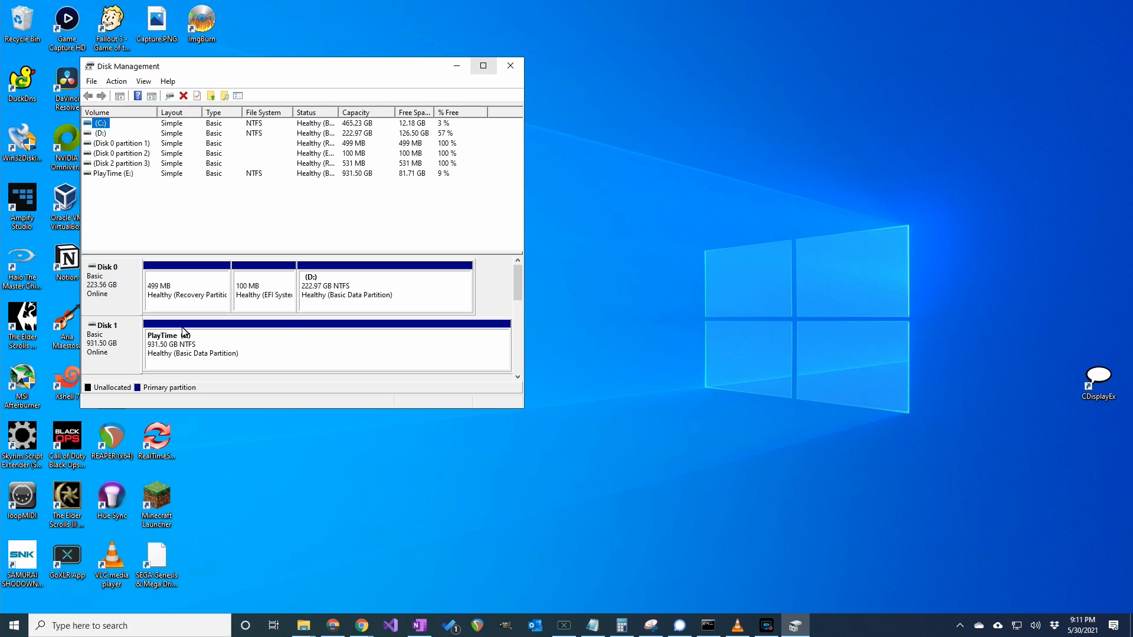
pyautogui.click(483, 66)
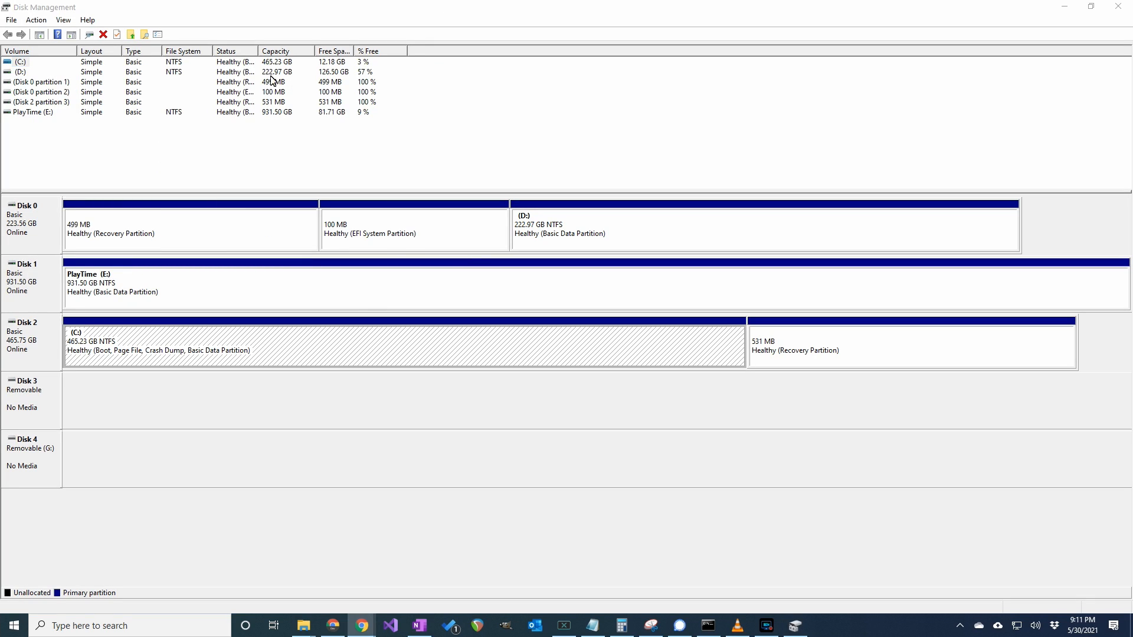
pyautogui.click(35, 20)
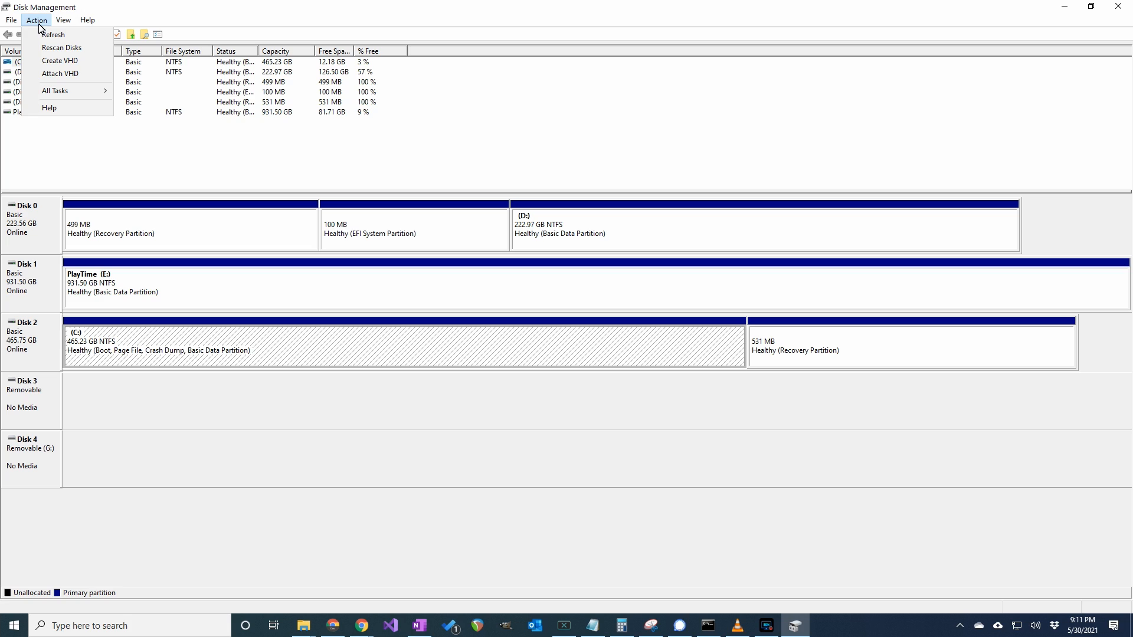
# Step: Start Create VHD and save the file as ao486DOS in the Emulation folder
pyautogui.click(59, 60)
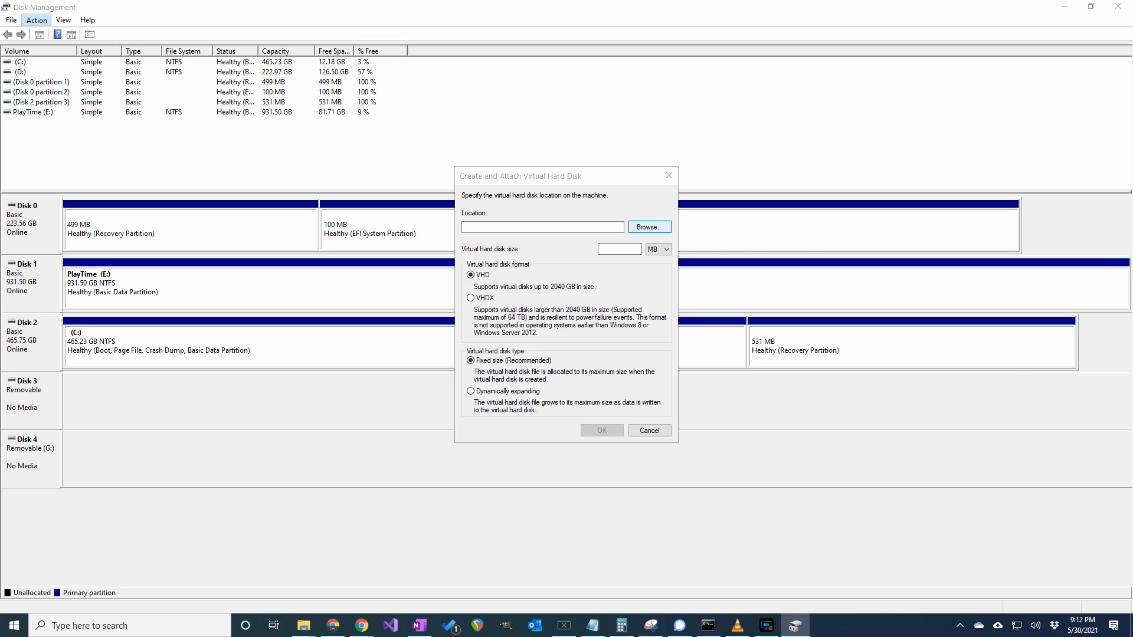
pyautogui.click(648, 227)
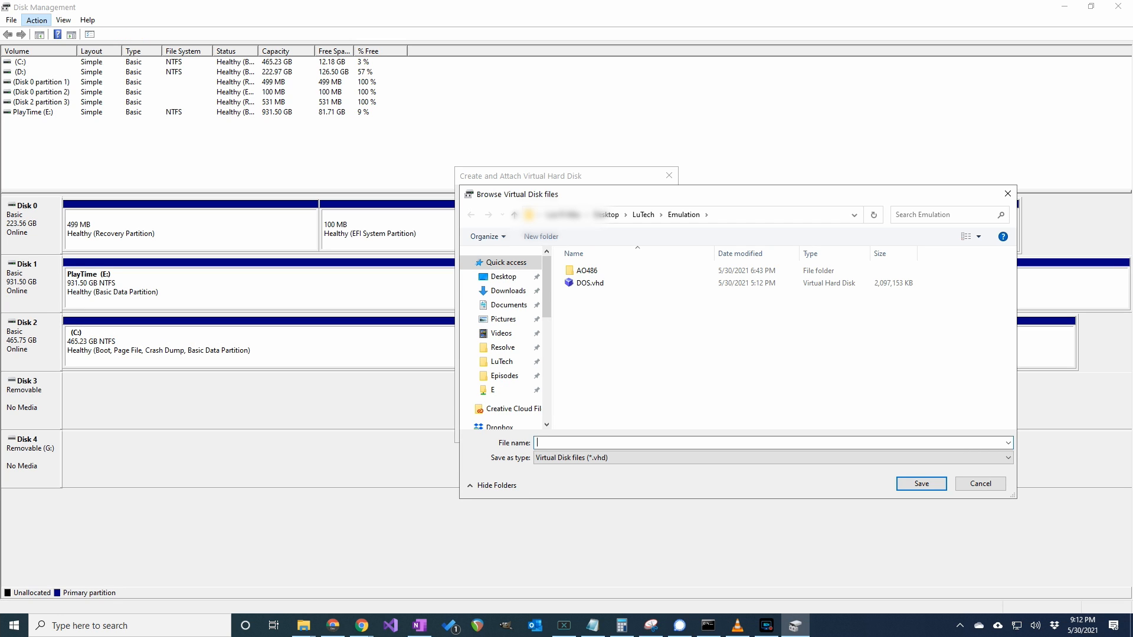
pyautogui.write('ao486DO')
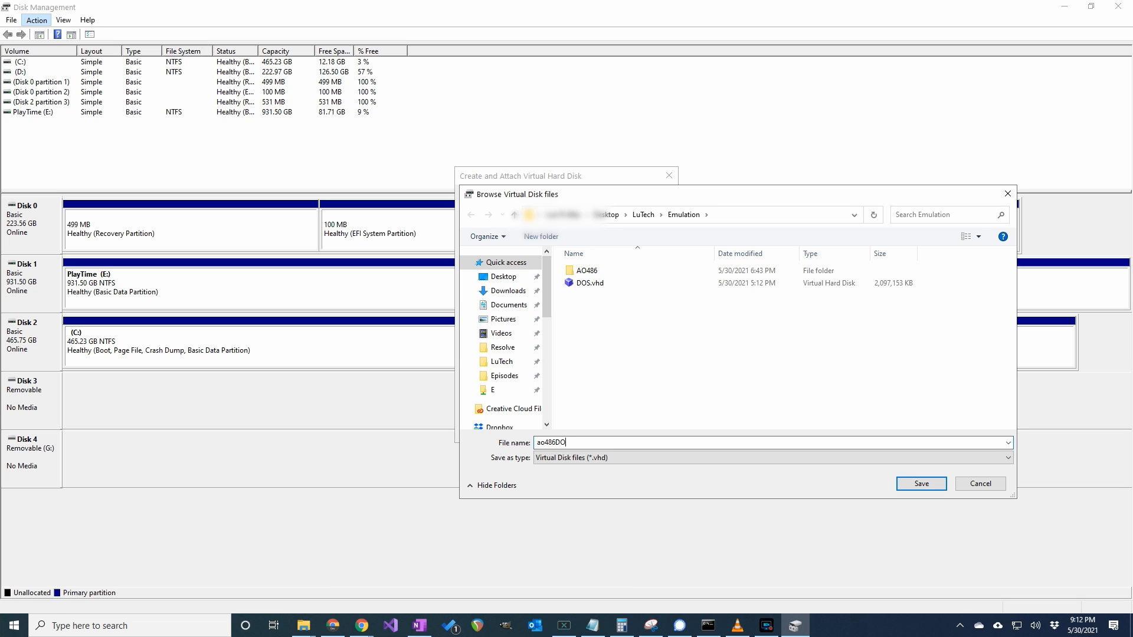
pyautogui.write('S')
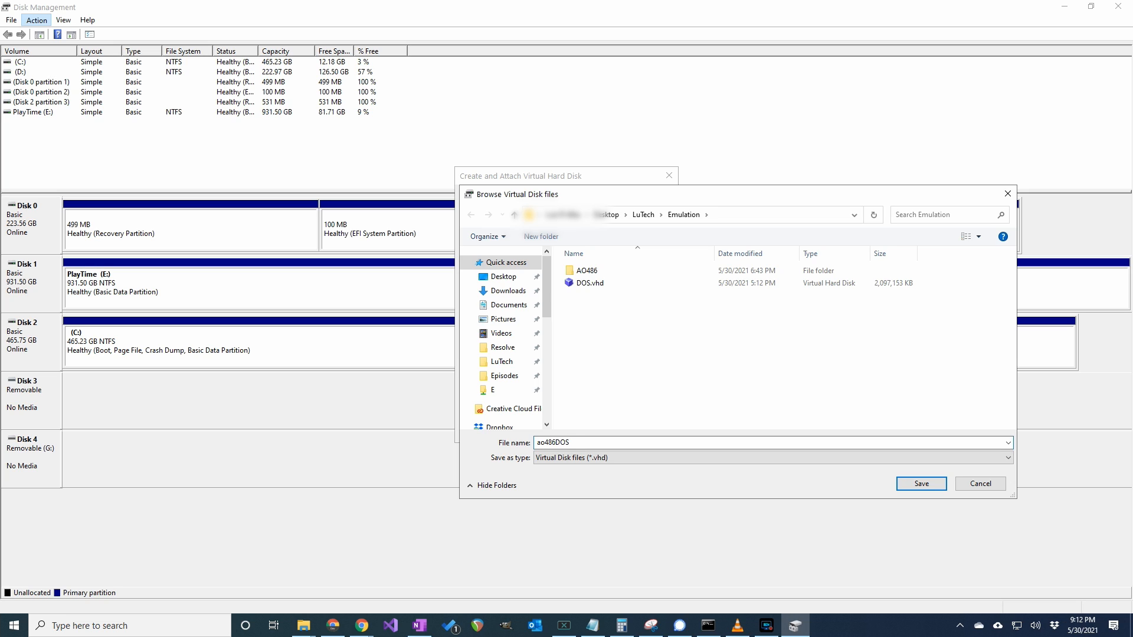
pyautogui.click(920, 484)
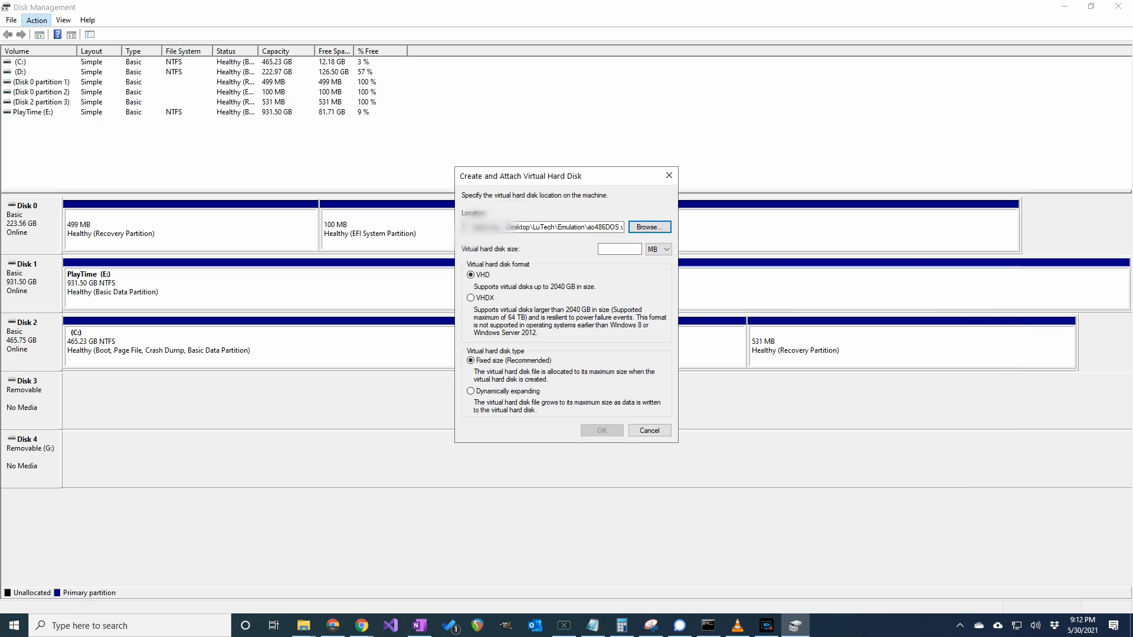
# Step: Give the VHD a 500 MB fixed size and confirm its creation
pyautogui.write('5')
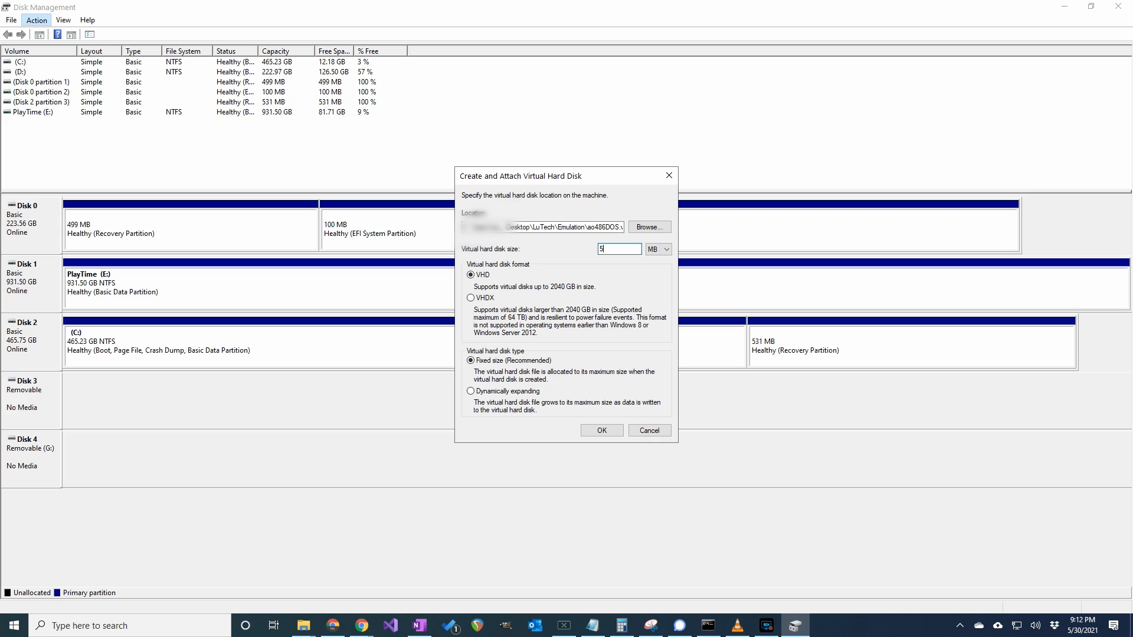
pyautogui.write('00')
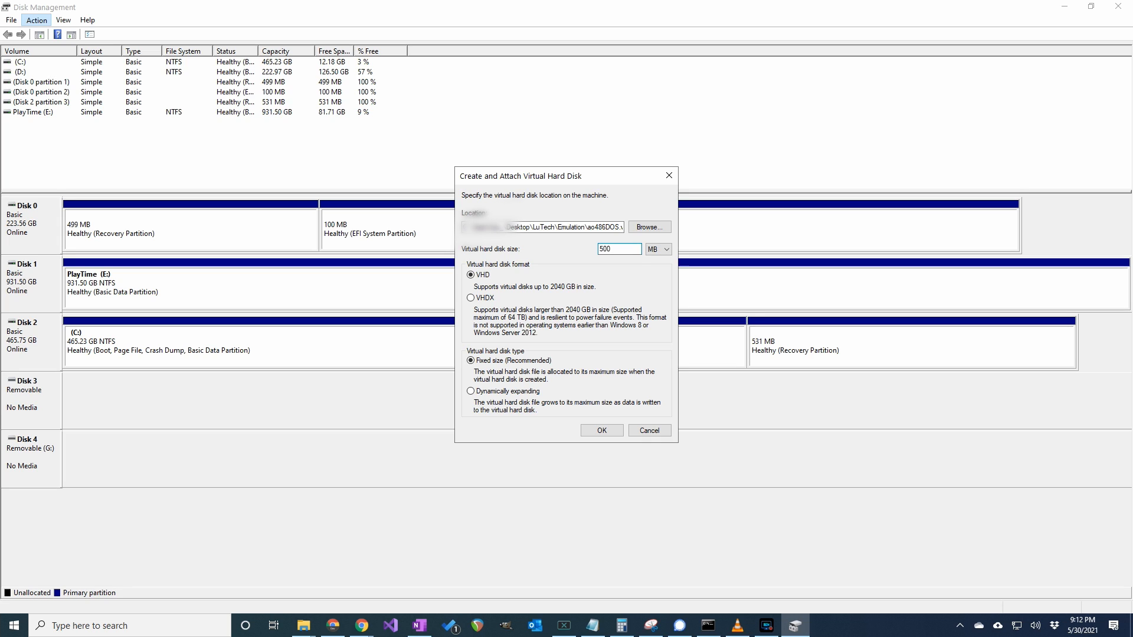
pyautogui.click(617, 249)
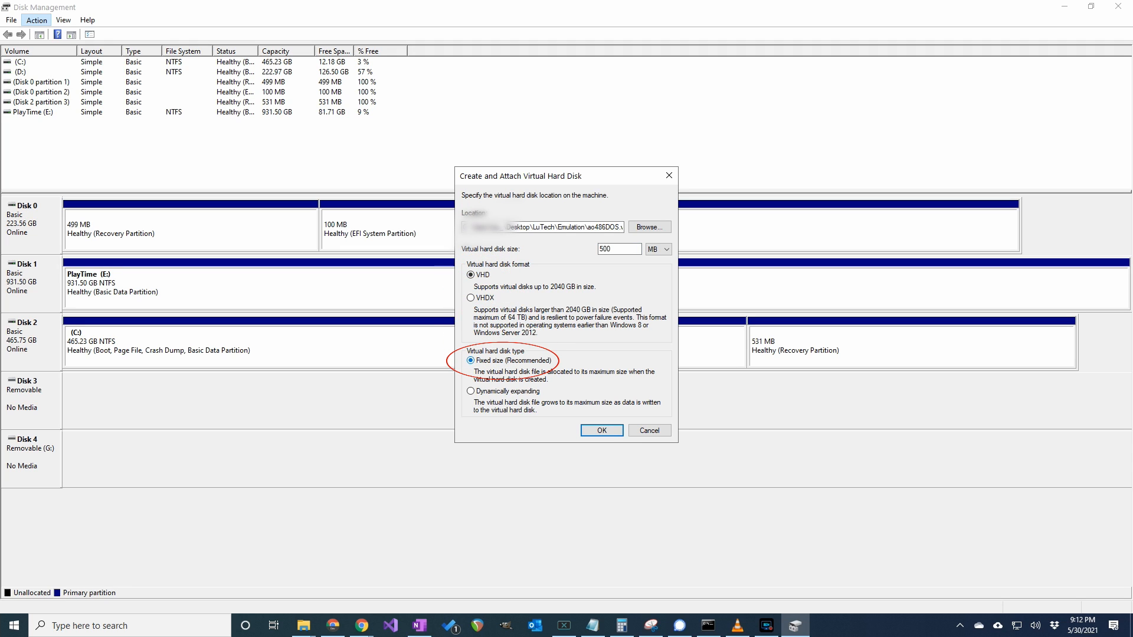
pyautogui.click(601, 430)
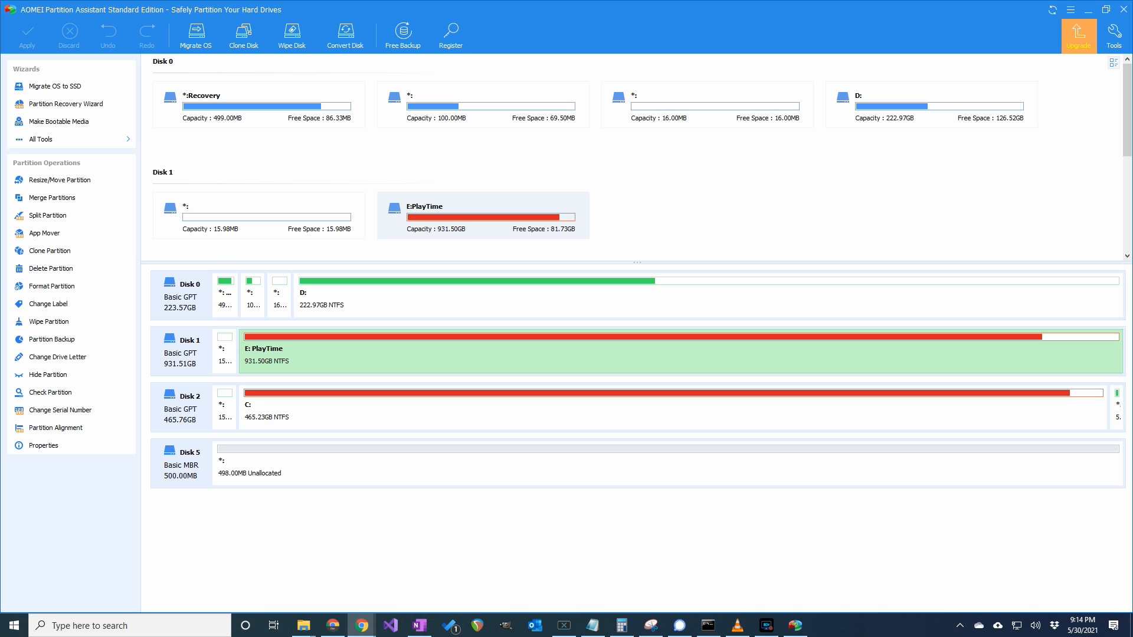
pyautogui.moveTo(947, 422)
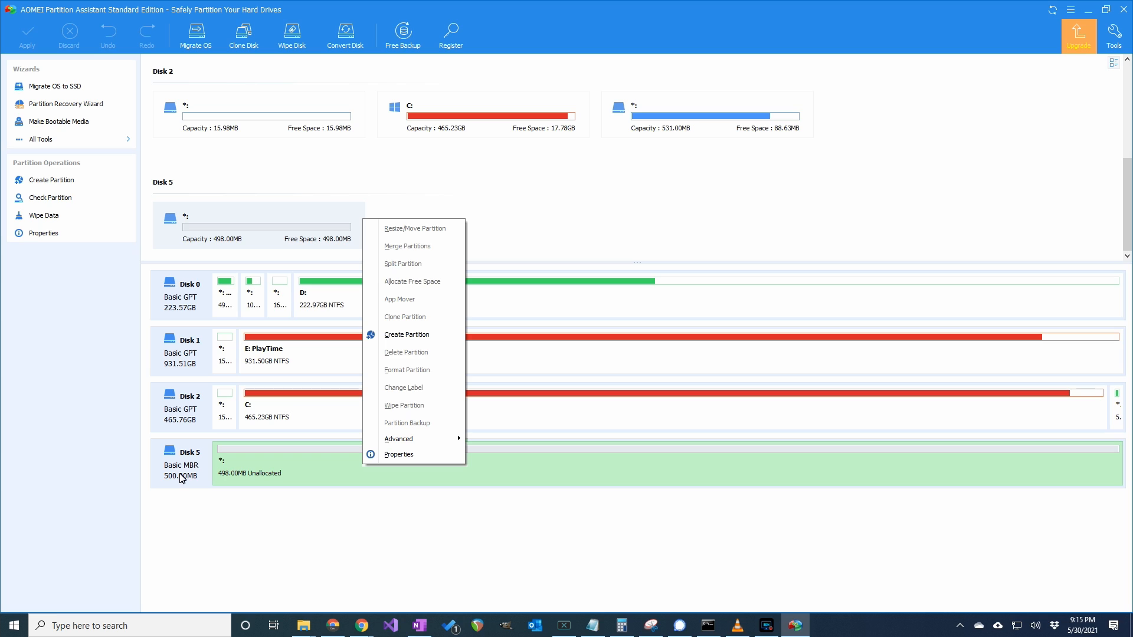
# Step: Create a FAT partition H: covering all of Disk 5's unallocated space
pyautogui.click(406, 334)
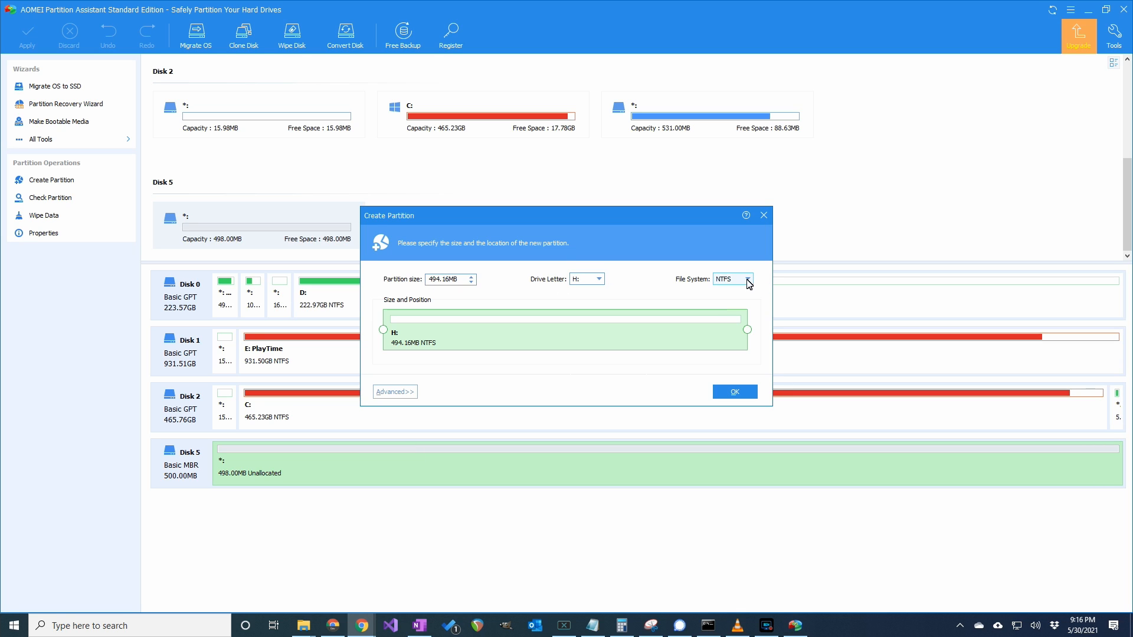
pyautogui.click(746, 278)
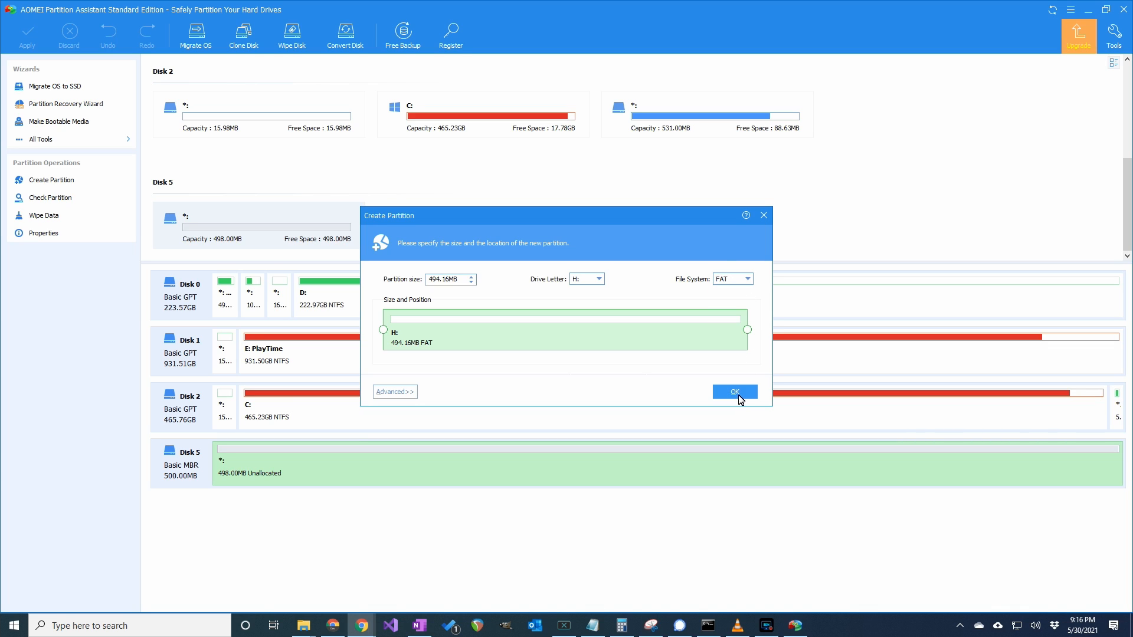
pyautogui.click(734, 392)
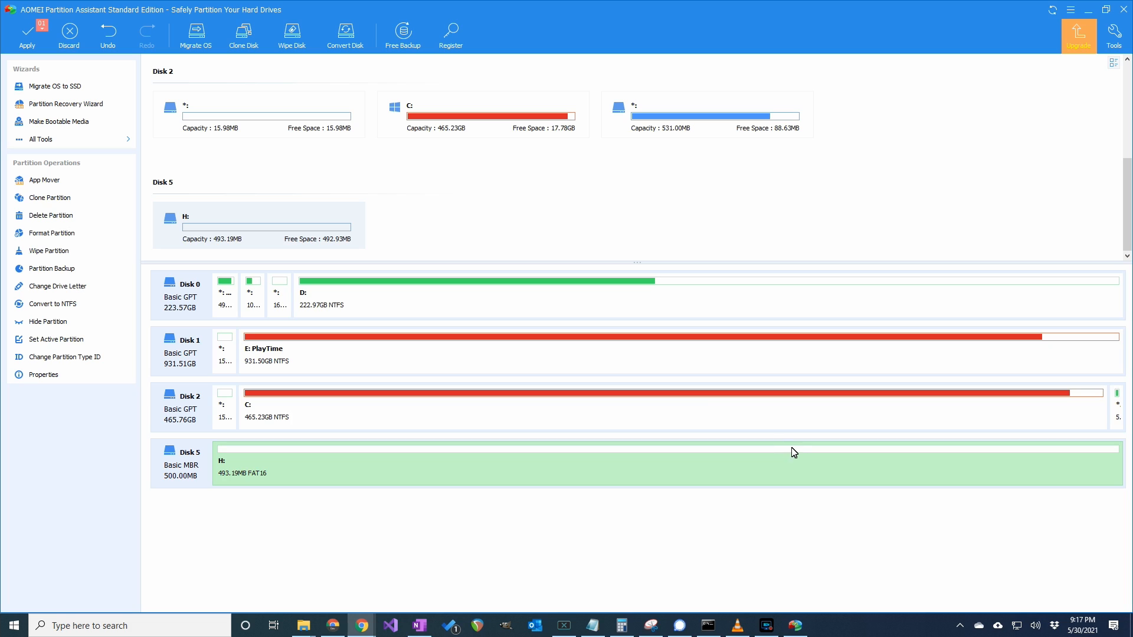
# Step: Apply the queued operations, proceed, and acknowledge completion of the FAT16 H: partition
pyautogui.click(27, 34)
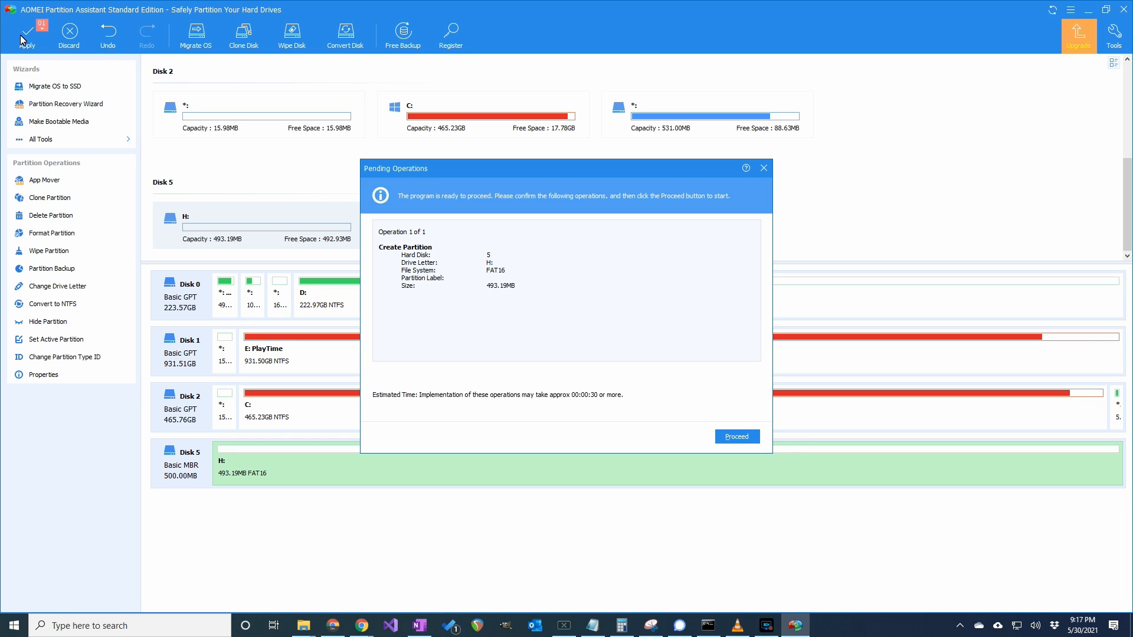
pyautogui.click(735, 436)
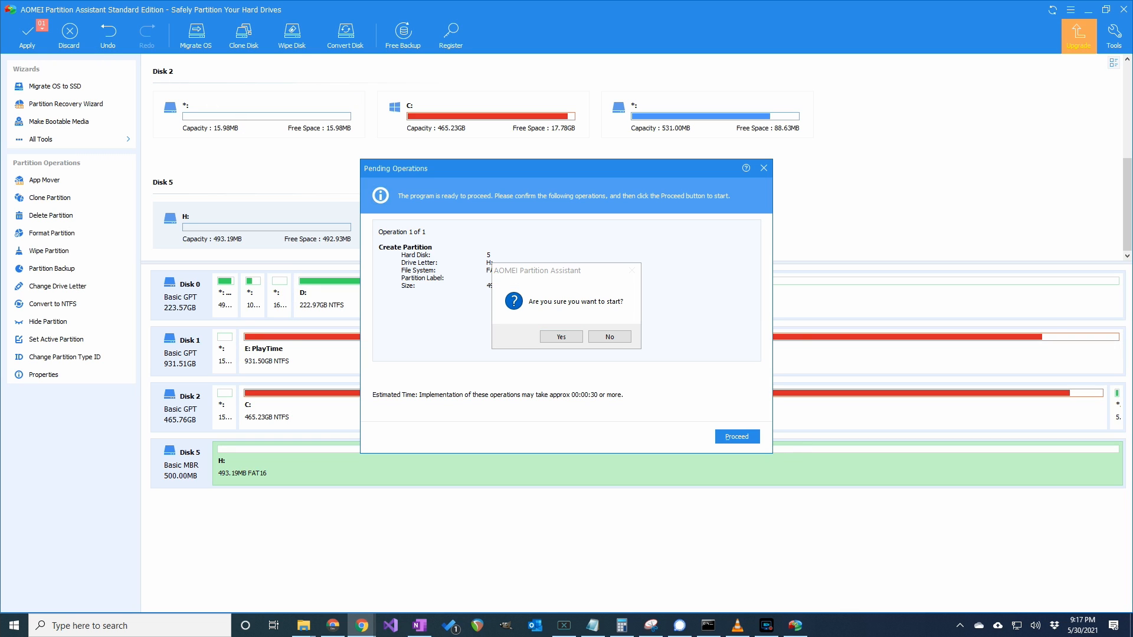
pyautogui.click(560, 336)
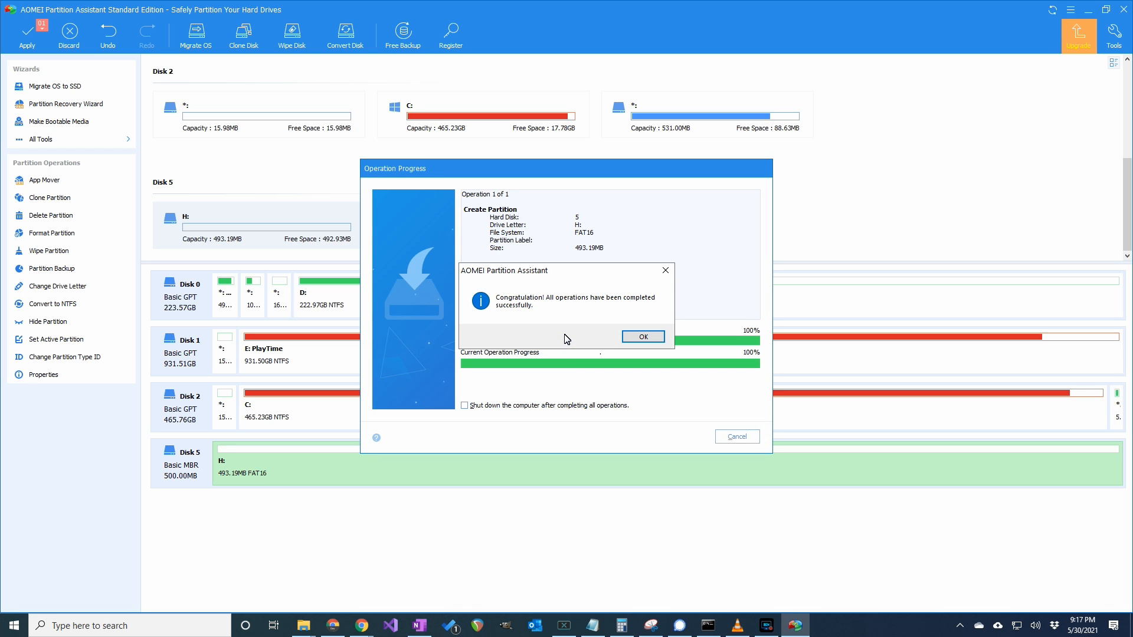
pyautogui.click(642, 336)
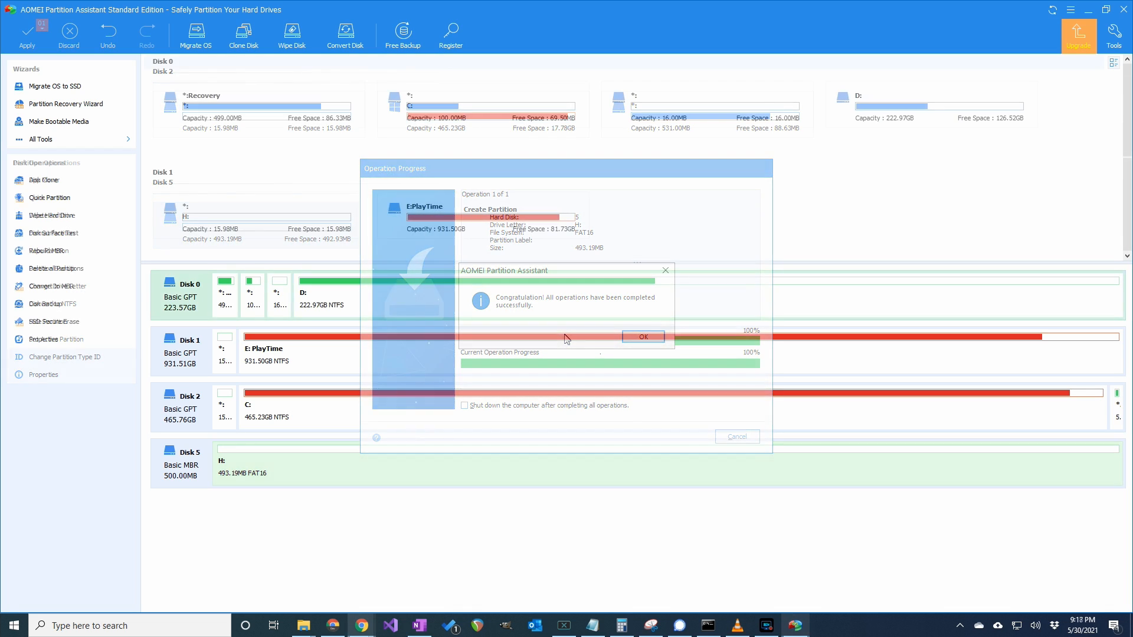
pyautogui.click(642, 336)
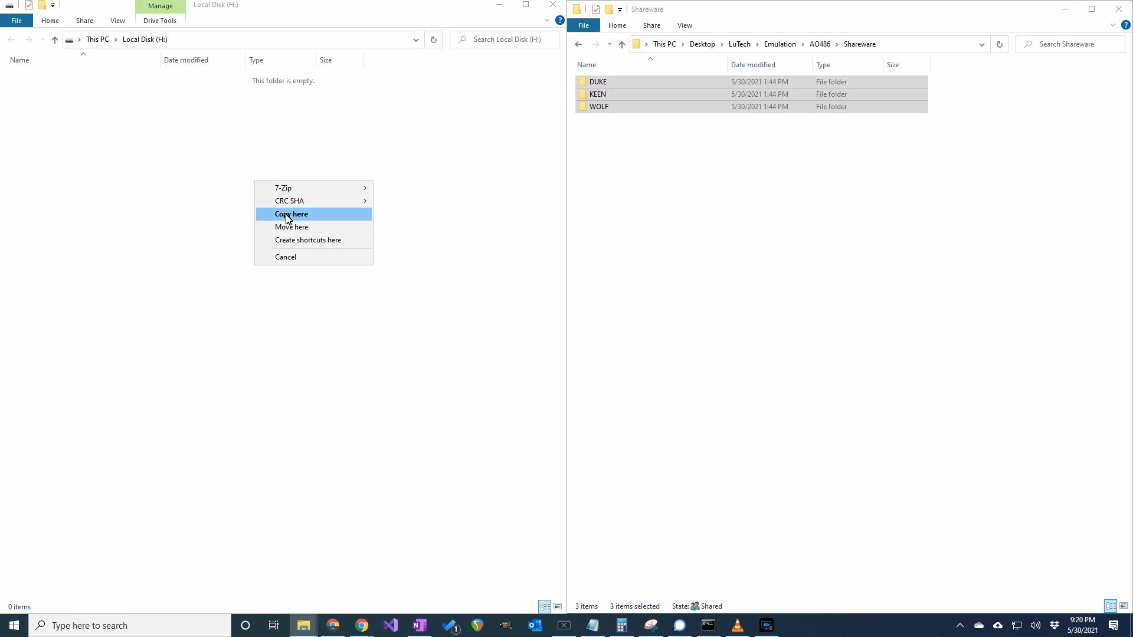
# Step: Copy the DUKE, KEEN and WOLF folders from Shareware onto Local Disk (H:)
pyautogui.click(291, 214)
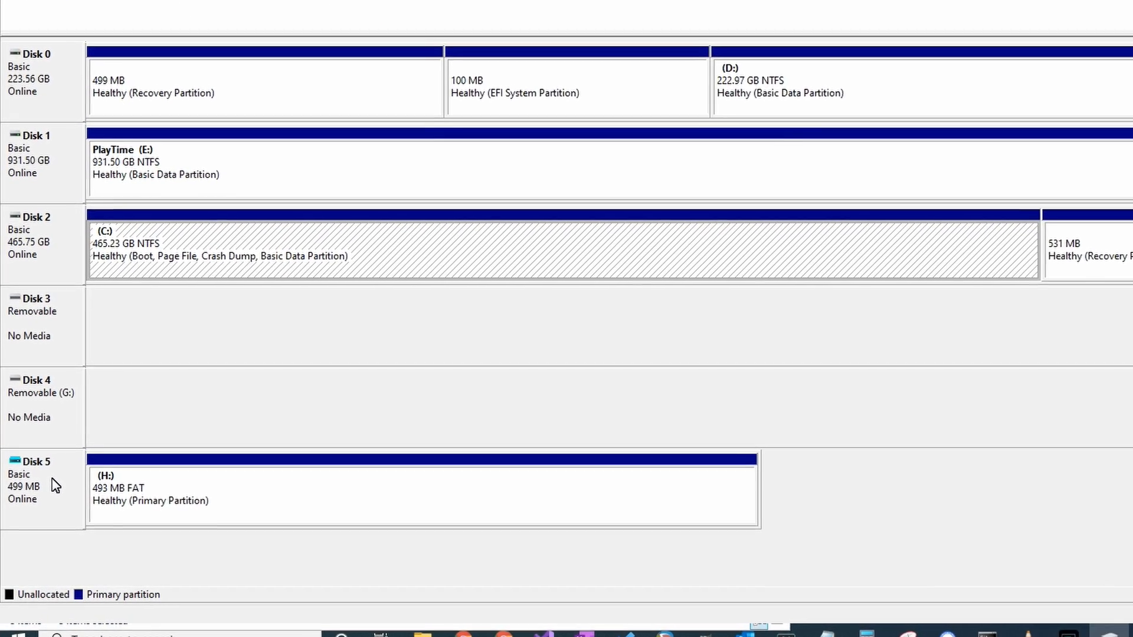
# Step: Detach the Disk 5 VHD and switch over to the WinSCP session
pyautogui.rightClick(33, 477)
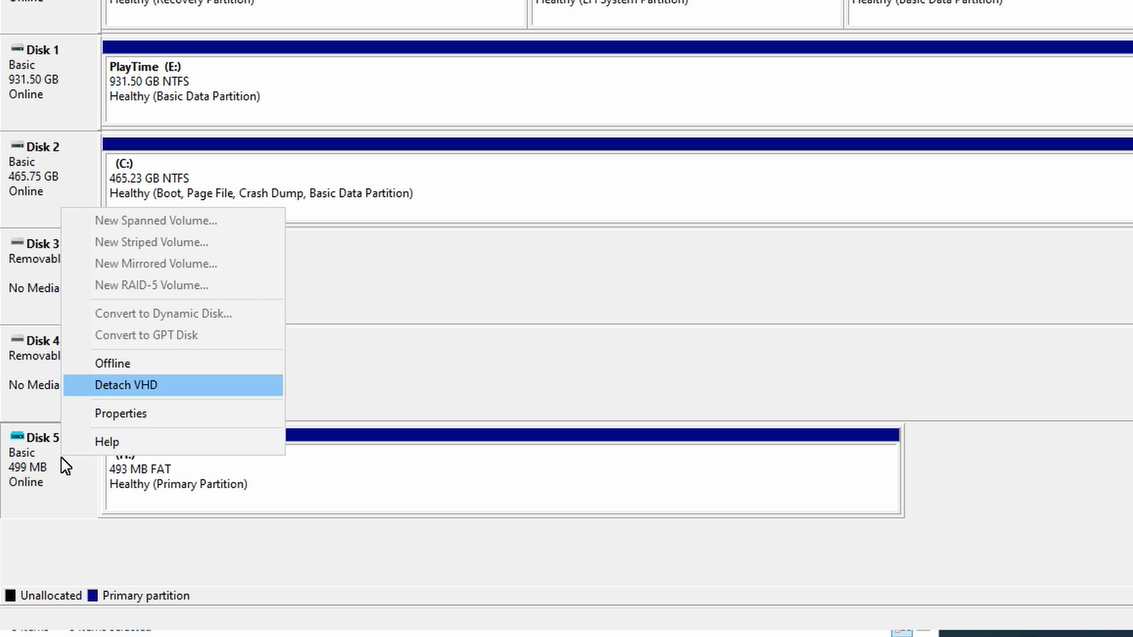
pyautogui.click(126, 384)
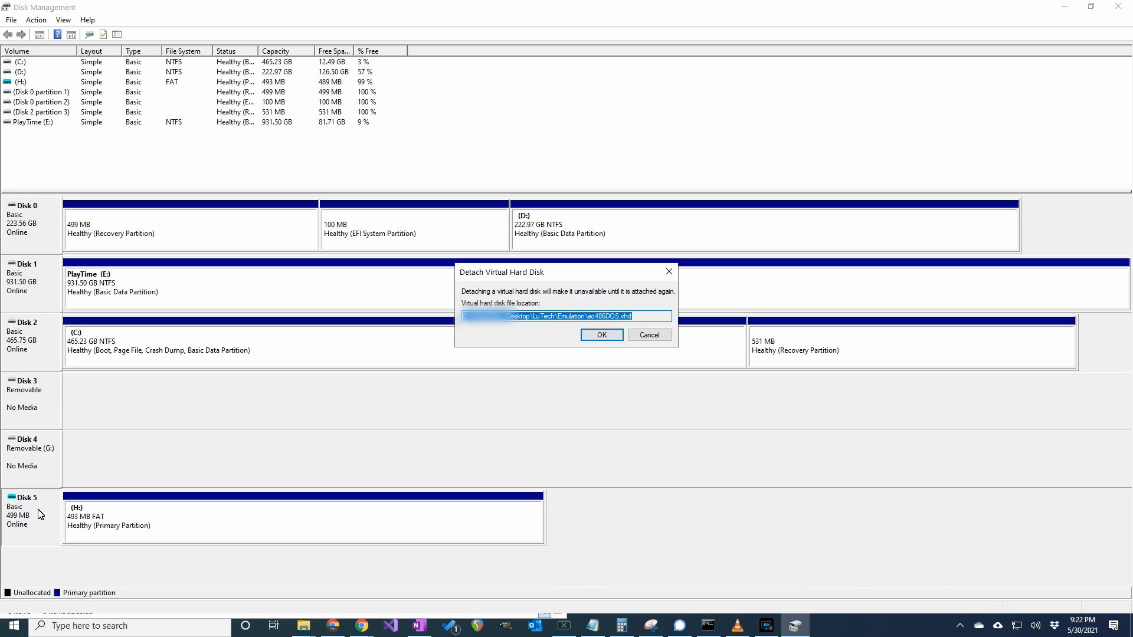
pyautogui.click(599, 334)
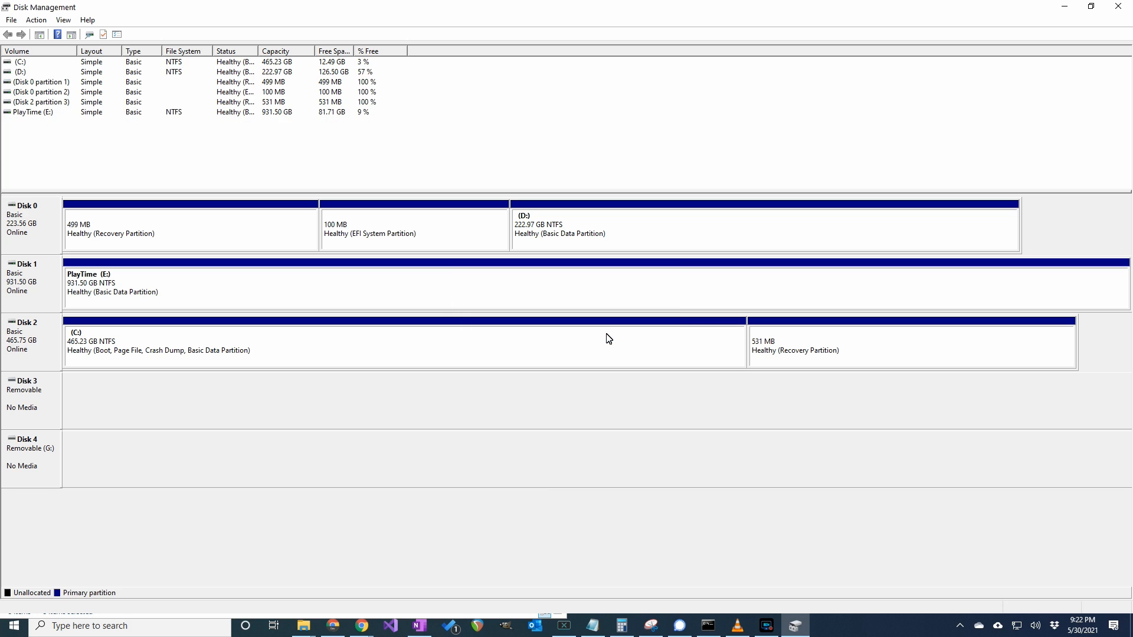
pyautogui.click(822, 625)
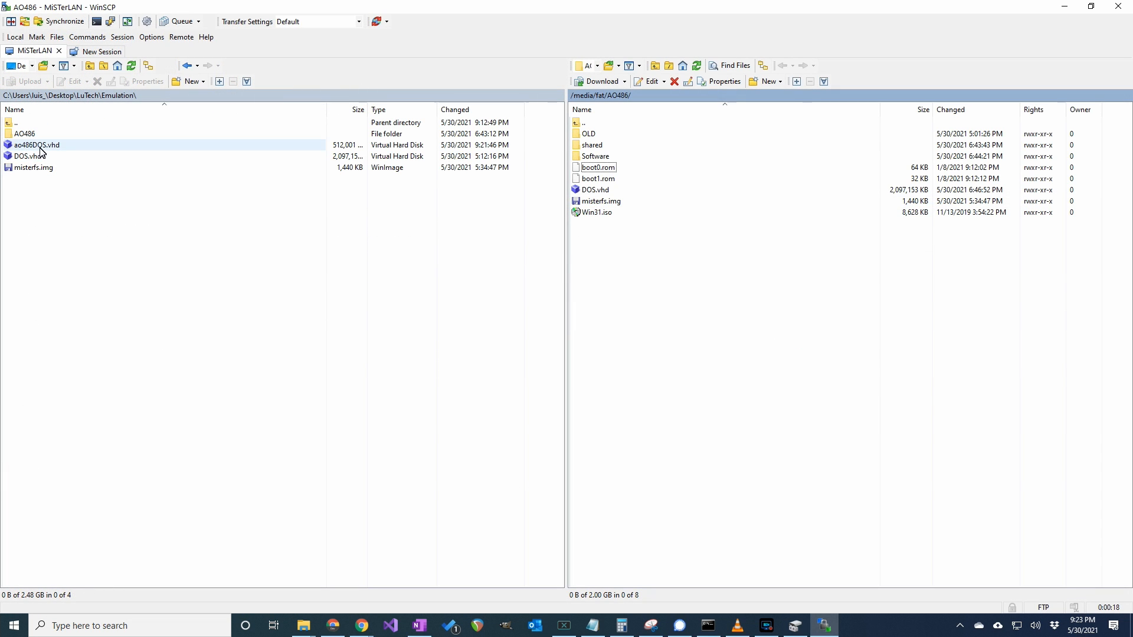
# Step: Upload ao486DOS.vhd from the Emulation folder to /media/fat/AO486/ on the MiSTer
pyautogui.click(36, 144)
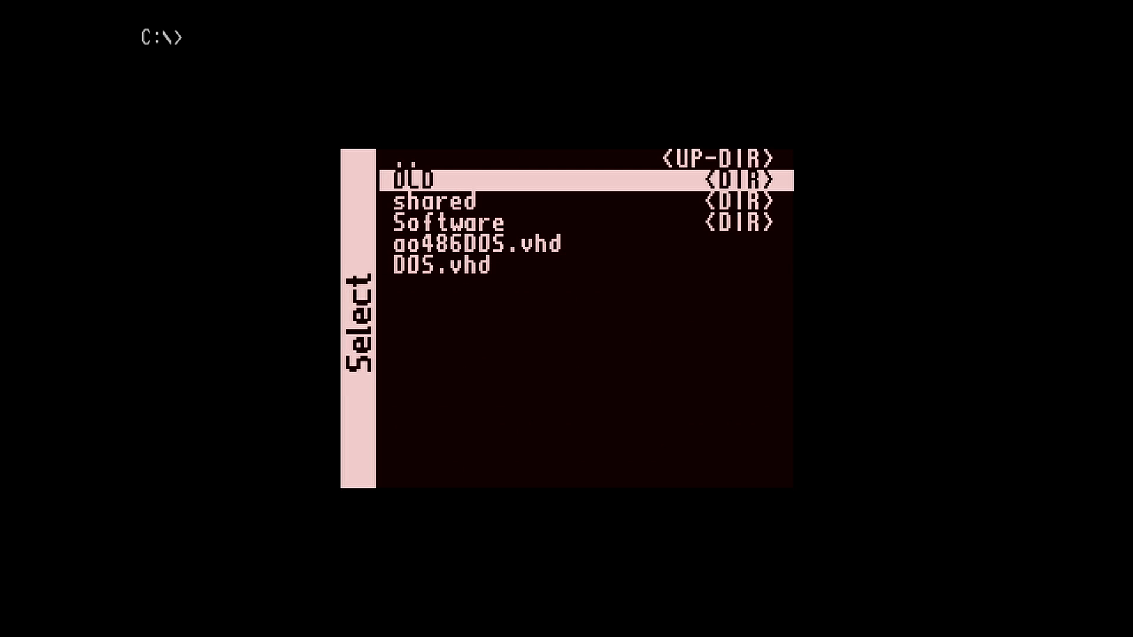
# Step: Mount ao486DOS.vhd as the IDE0 slave disk and switch DOS to drive D:
pyautogui.press('down')
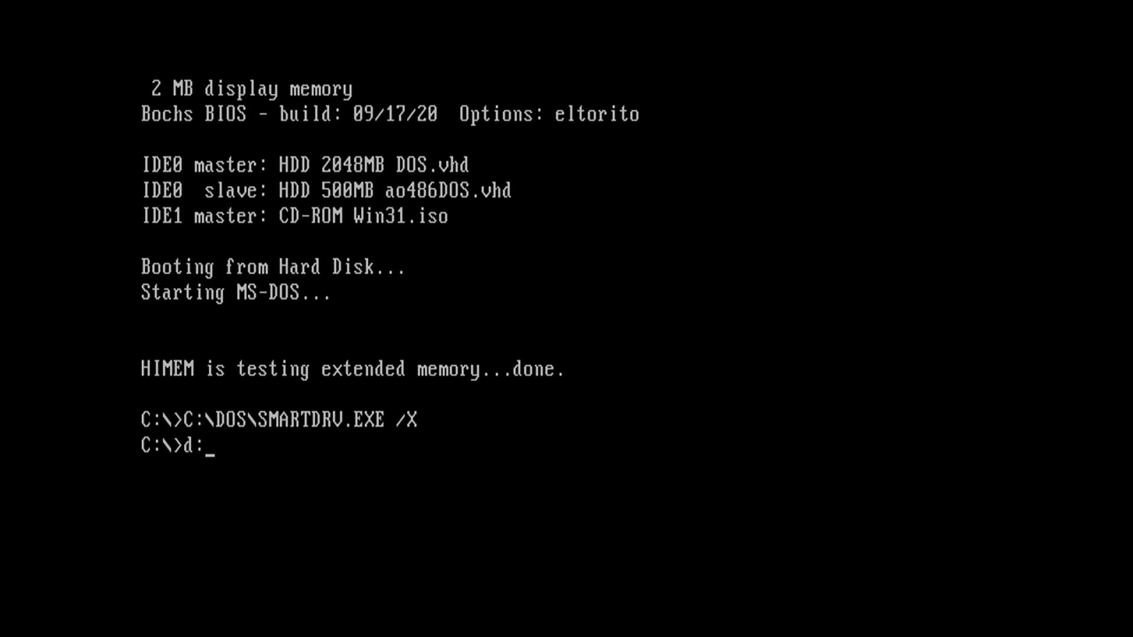
pyautogui.press('Return')
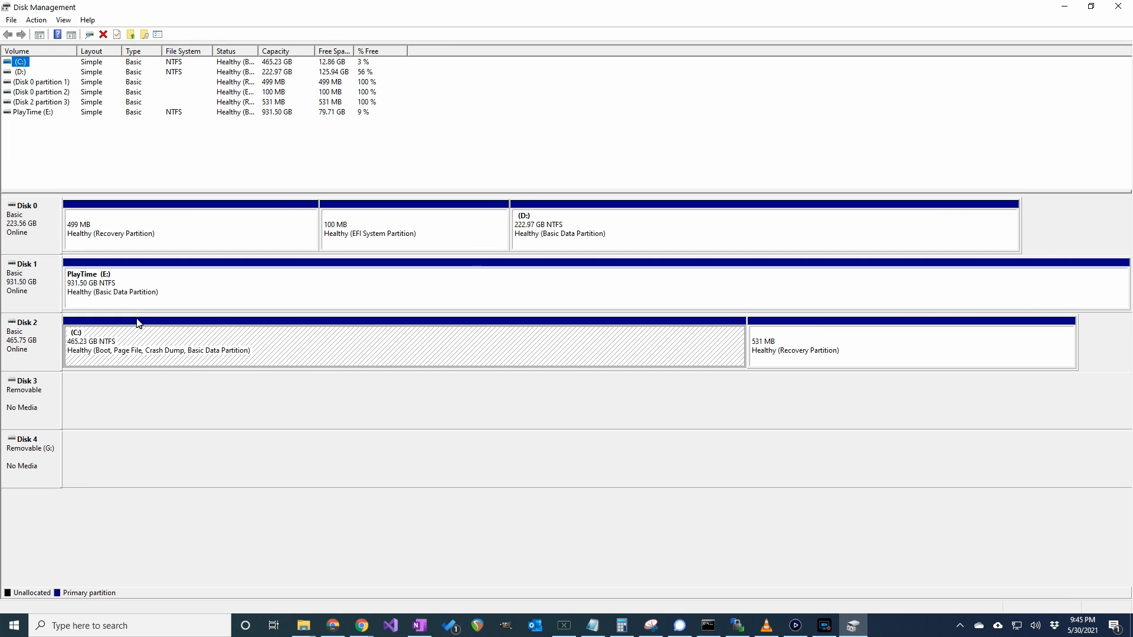
# Step: Attach the ao486DOS VHD via Action > Attach VHD so drive H: returns
pyautogui.click(35, 20)
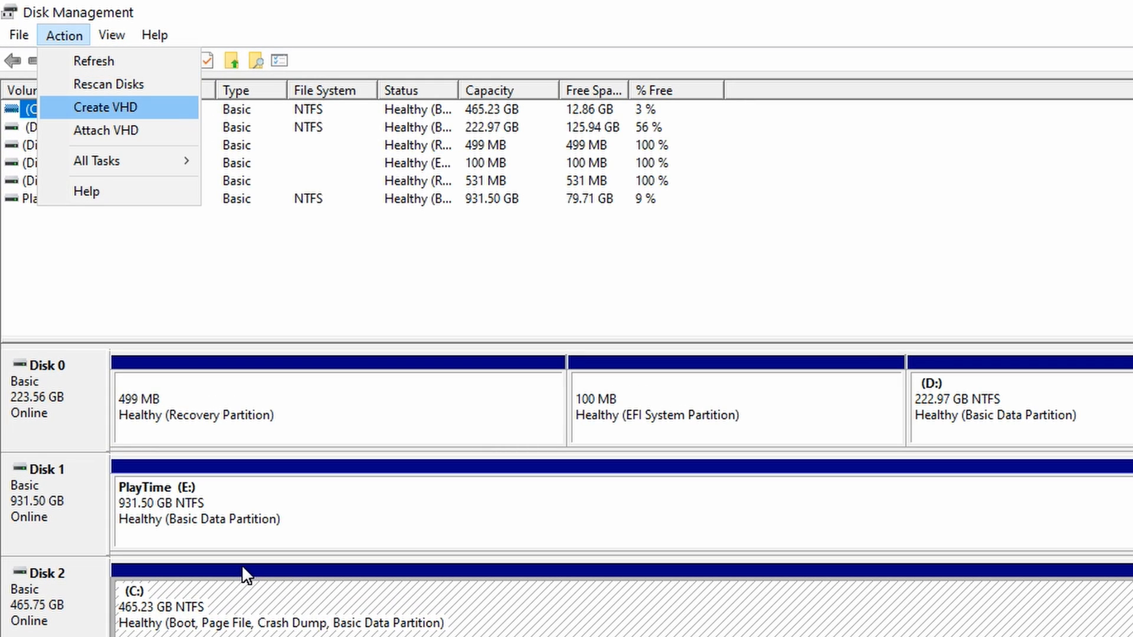
pyautogui.click(105, 130)
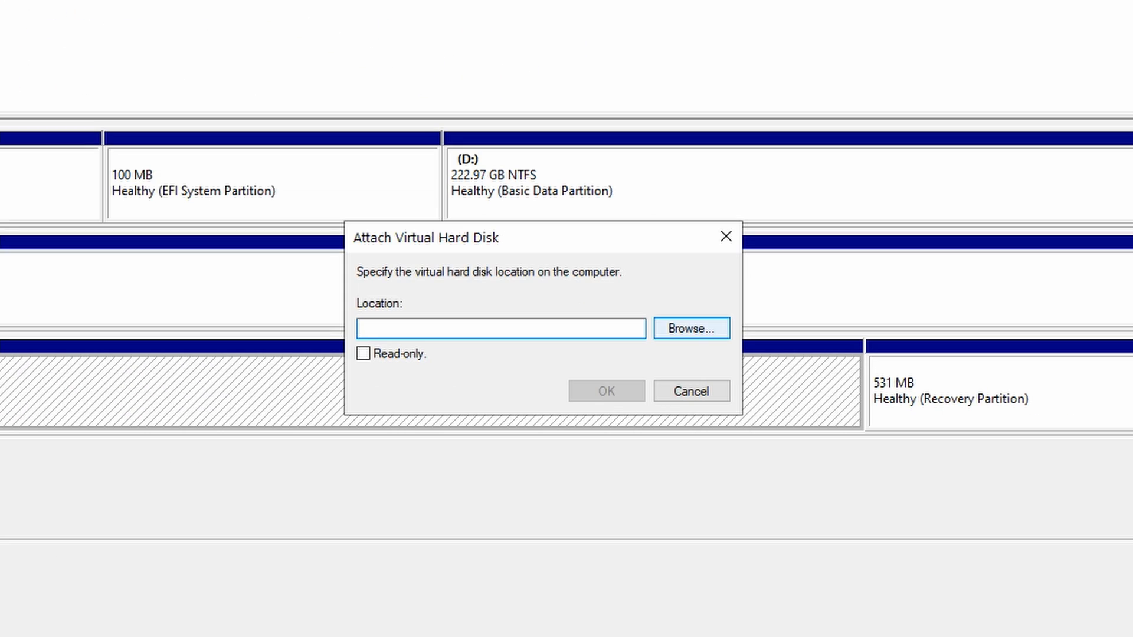
pyautogui.click(690, 328)
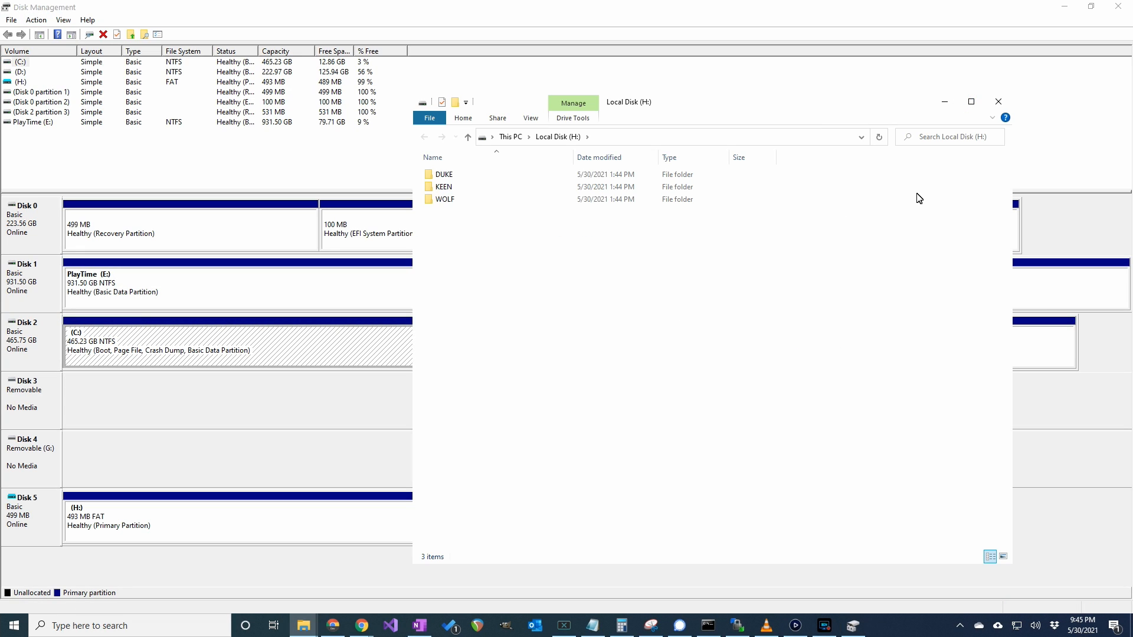
pyautogui.moveTo(1019, 585)
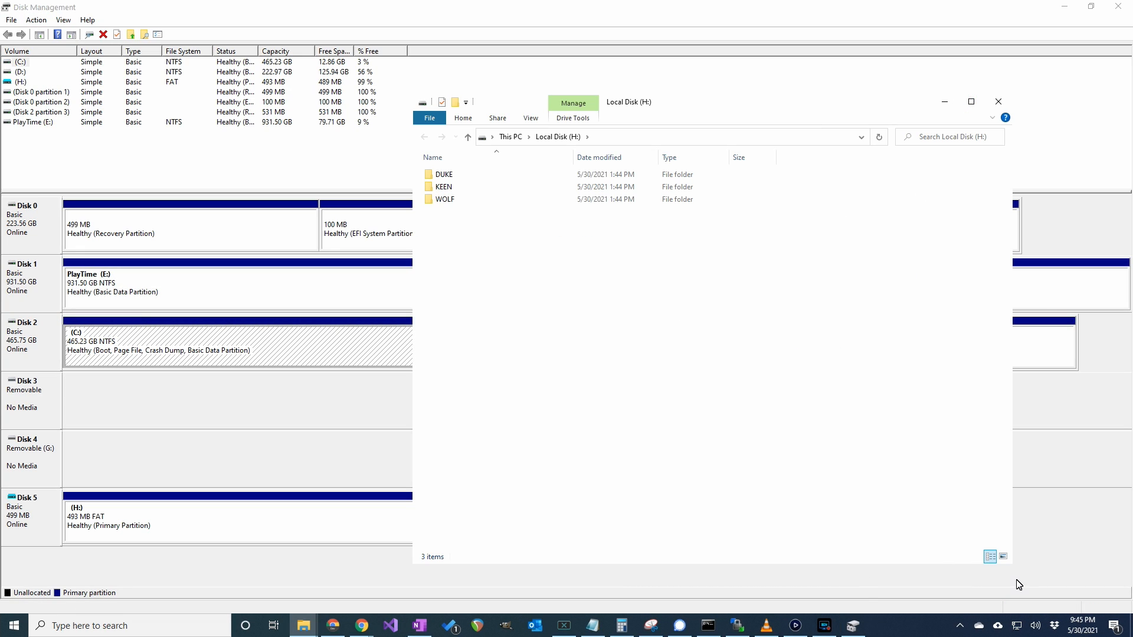
pyautogui.click(822, 625)
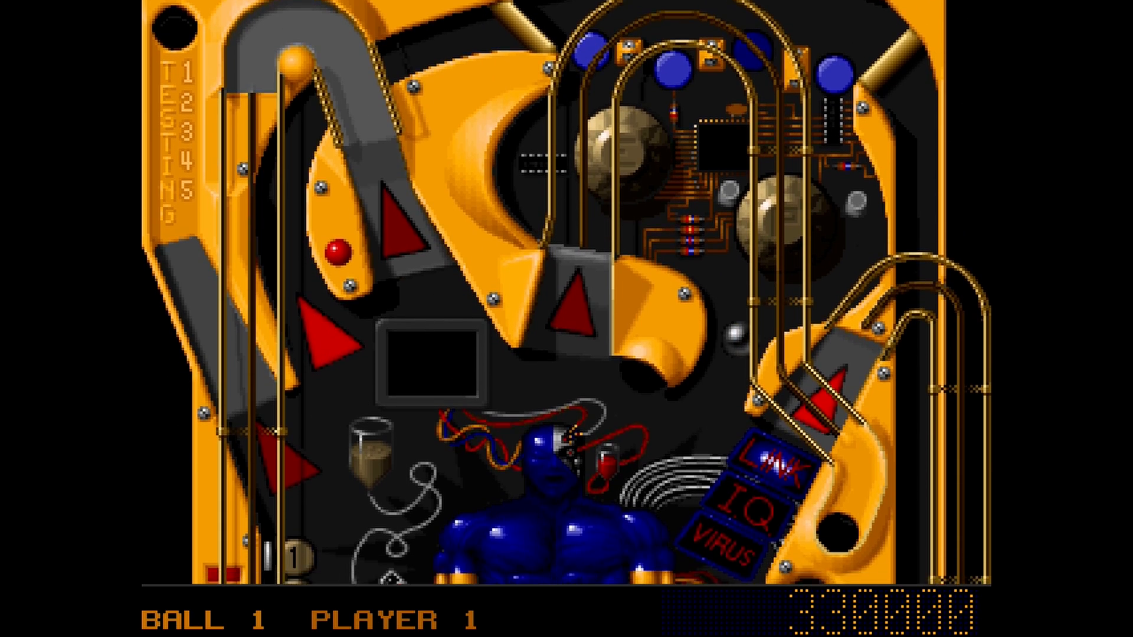
# Step: Launch the pinball game from drive D: and play ball 1 up to 690,000 points
pyautogui.scroll(-3)
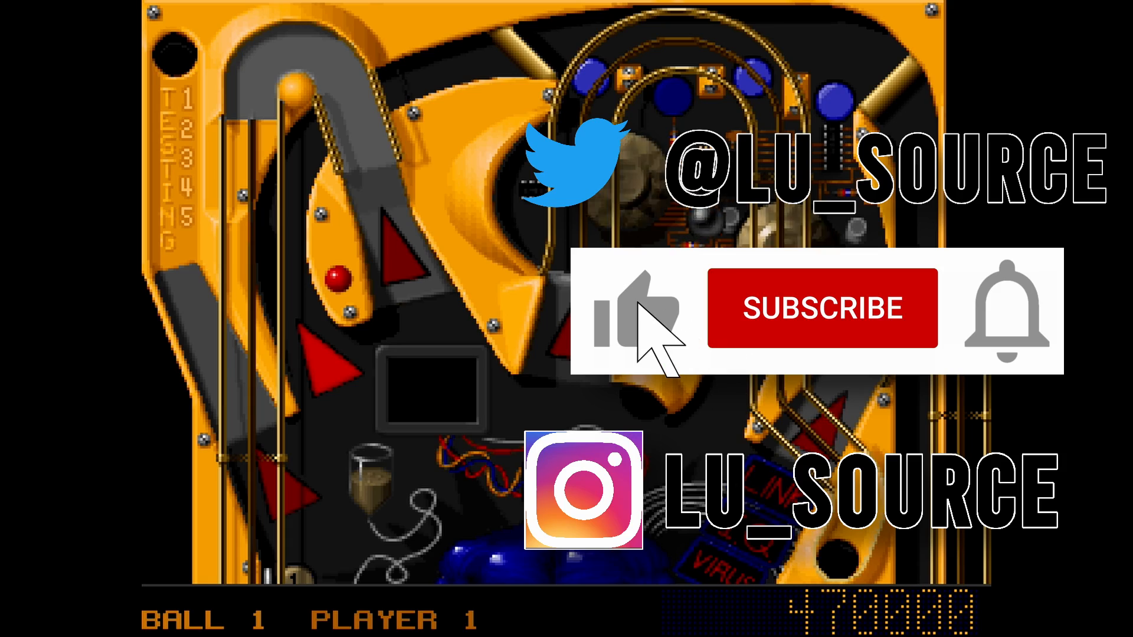
pyautogui.click(822, 307)
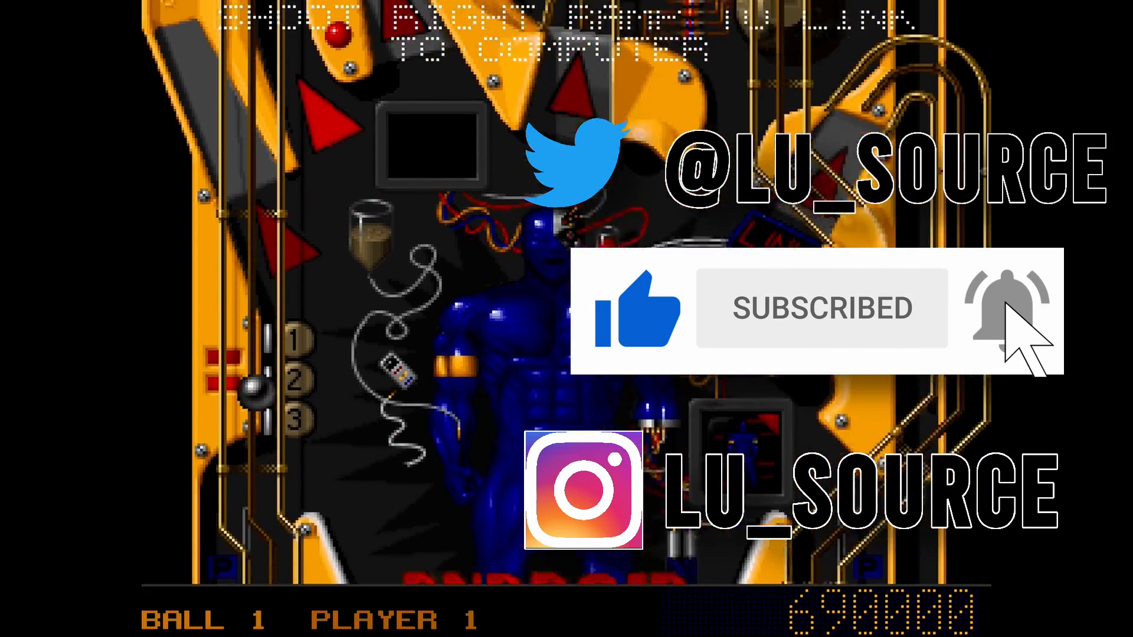